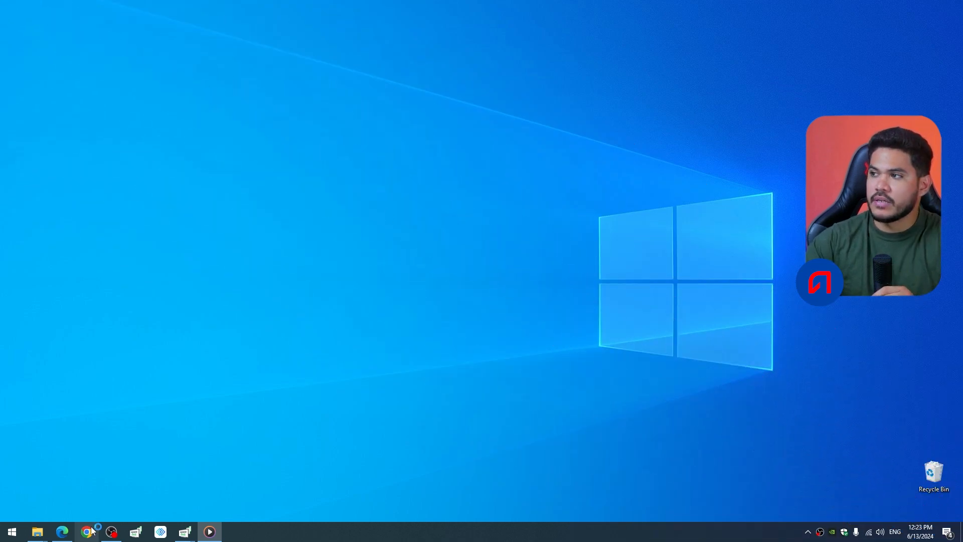
Step: Search Google for 'rows' in Chrome to find the Rows website
{"action": "left_click", "coordinate": [88, 531]}
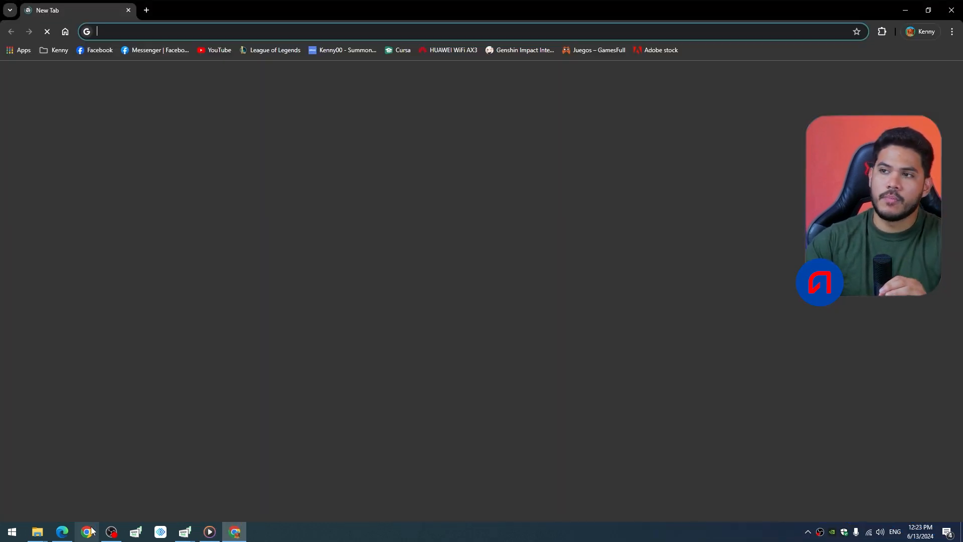
{"action": "type", "text": "roblox.com"}
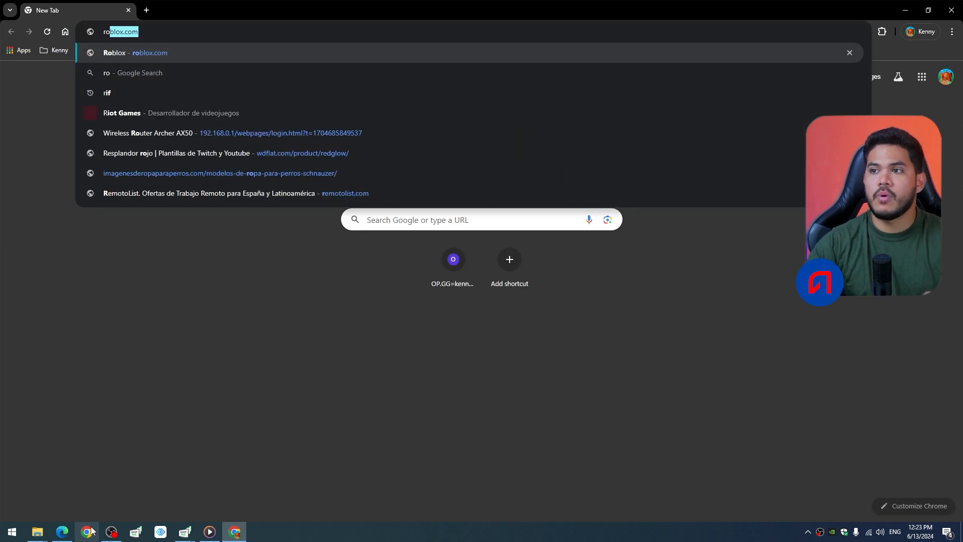
{"action": "type", "text": "rows"}
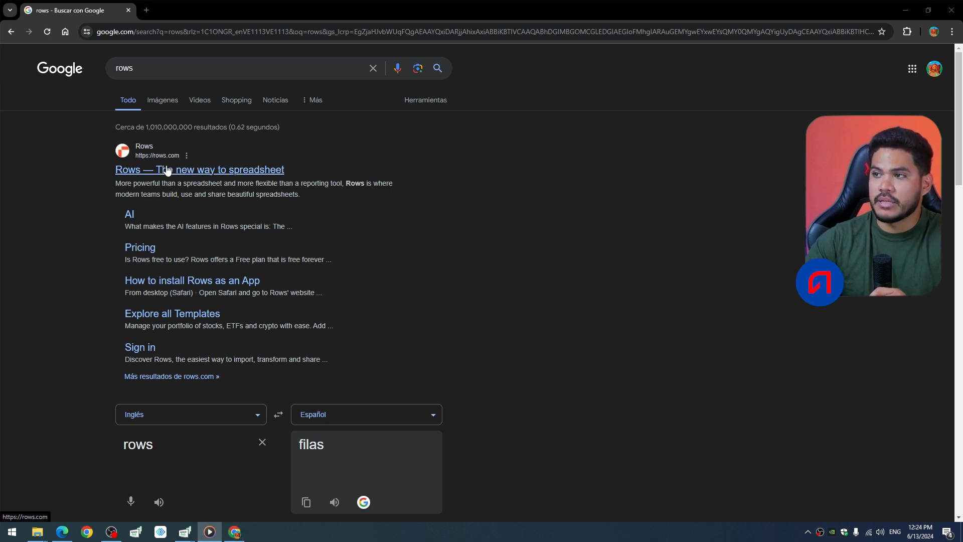
Step: Open rows.com, start a new untitled spreadsheet, and finish the five-step intro tour
{"action": "left_click", "coordinate": [199, 169]}
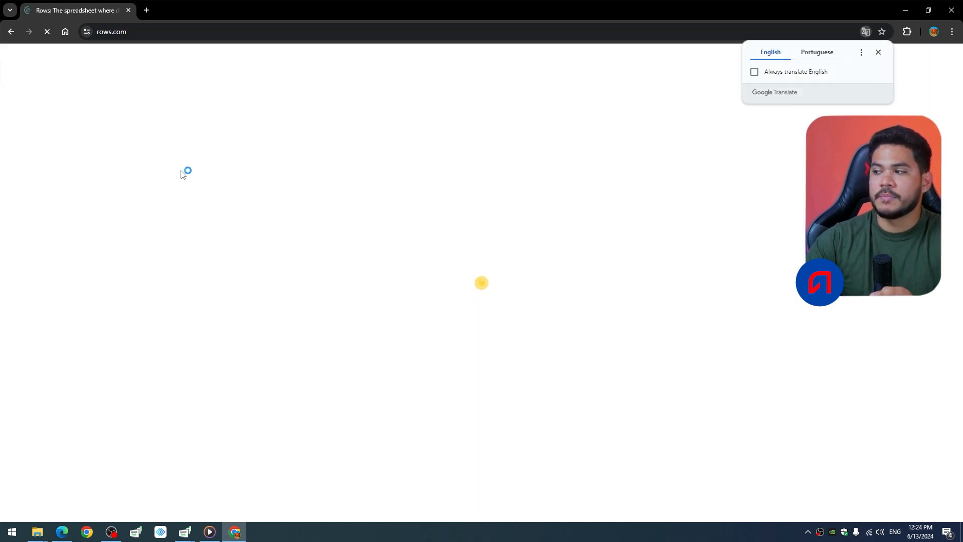
{"action": "left_click", "coordinate": [861, 52]}
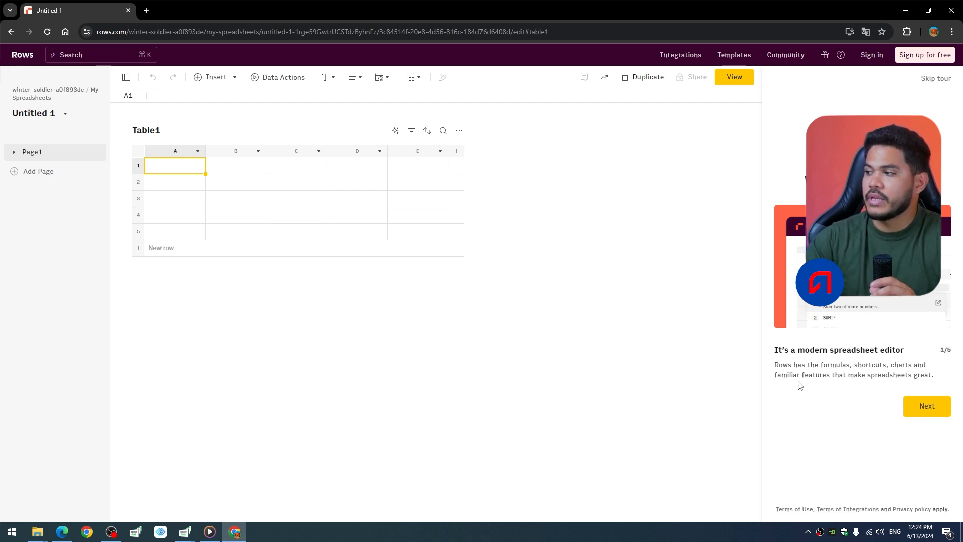
{"action": "mouse_move", "coordinate": [531, 111]}
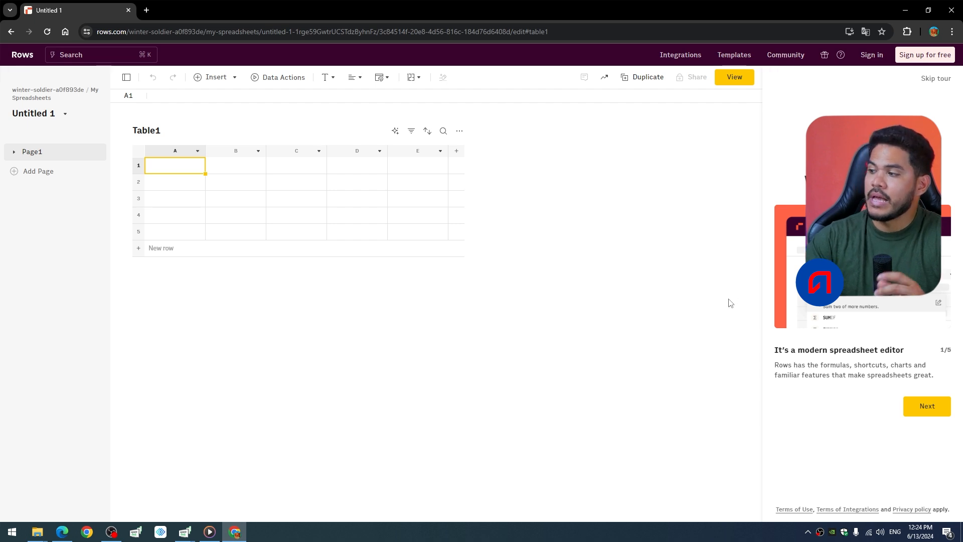
{"action": "mouse_move", "coordinate": [923, 396]}
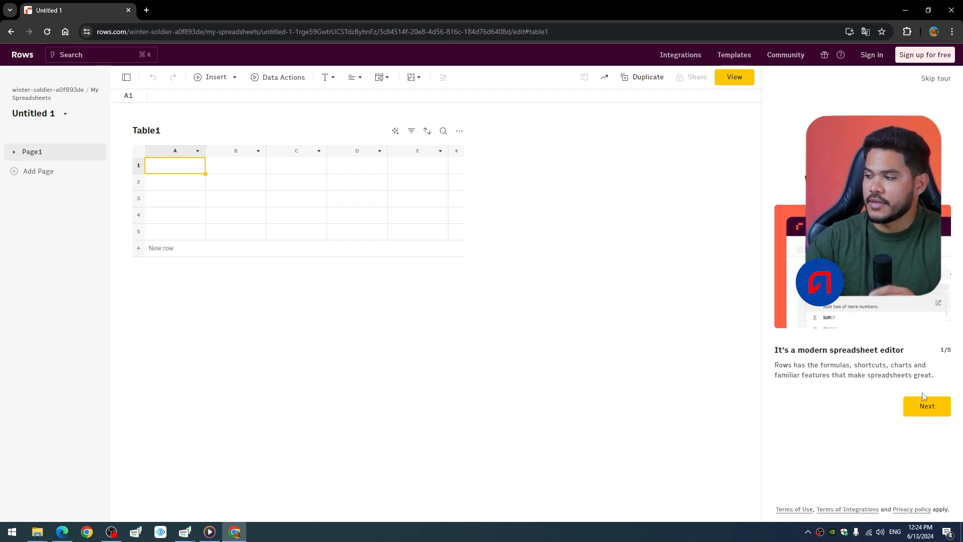
{"action": "left_click", "coordinate": [927, 406]}
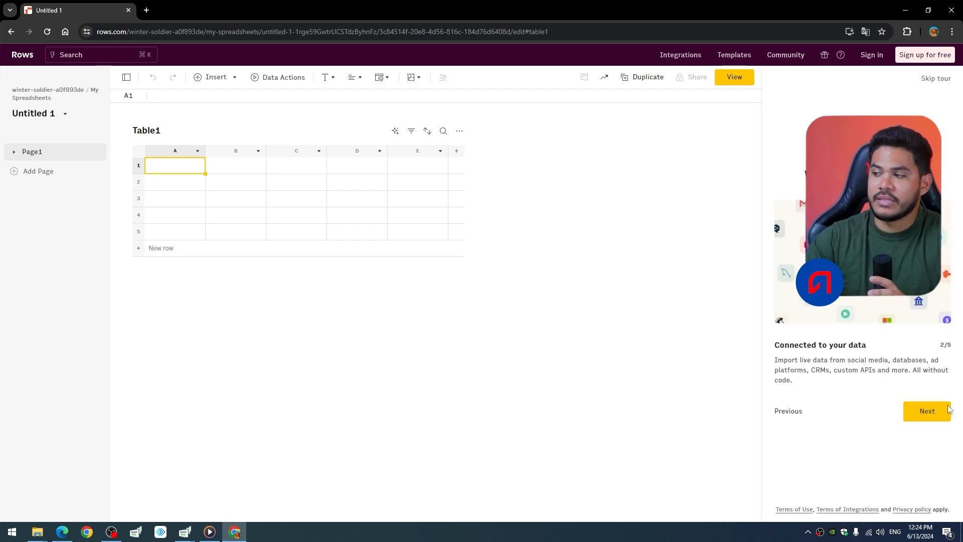
{"action": "left_click", "coordinate": [927, 410]}
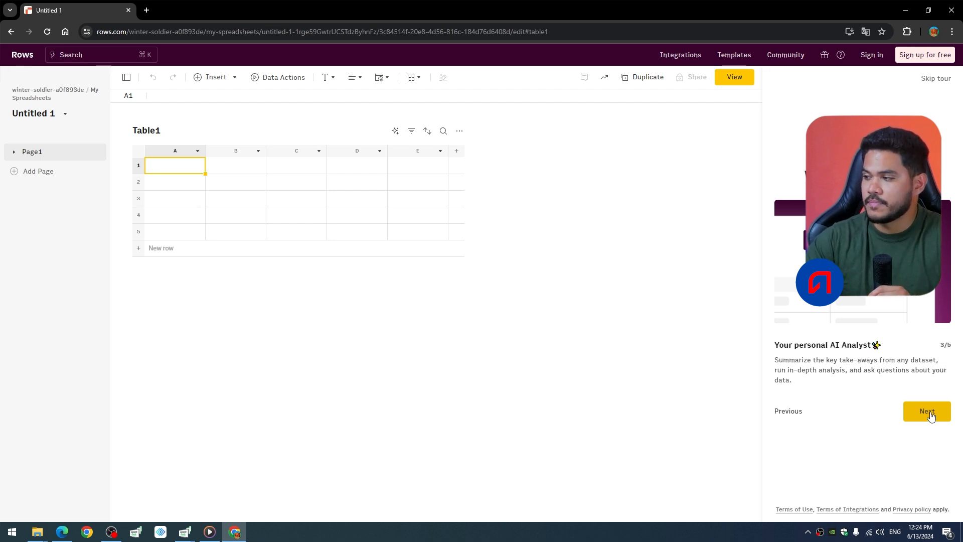
{"action": "left_click", "coordinate": [927, 411]}
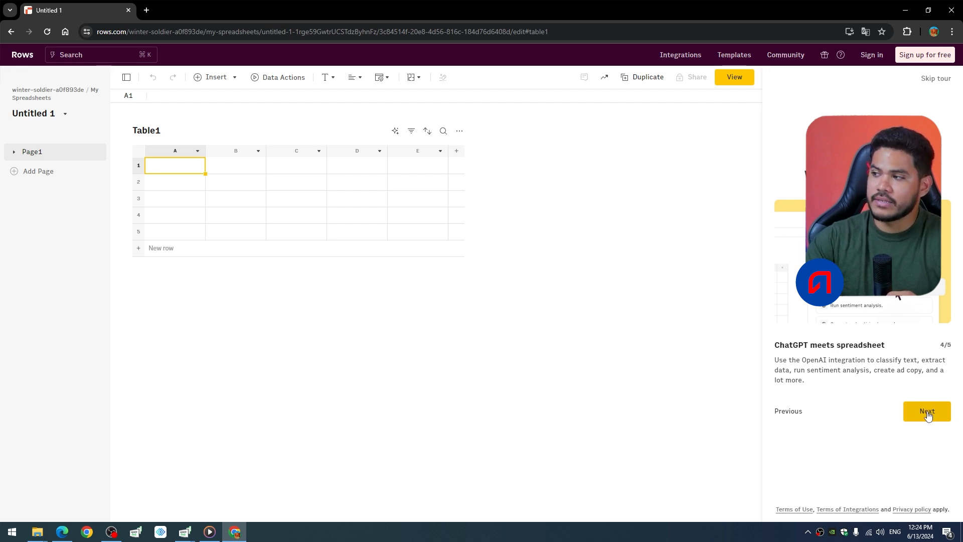
{"action": "left_click", "coordinate": [927, 410]}
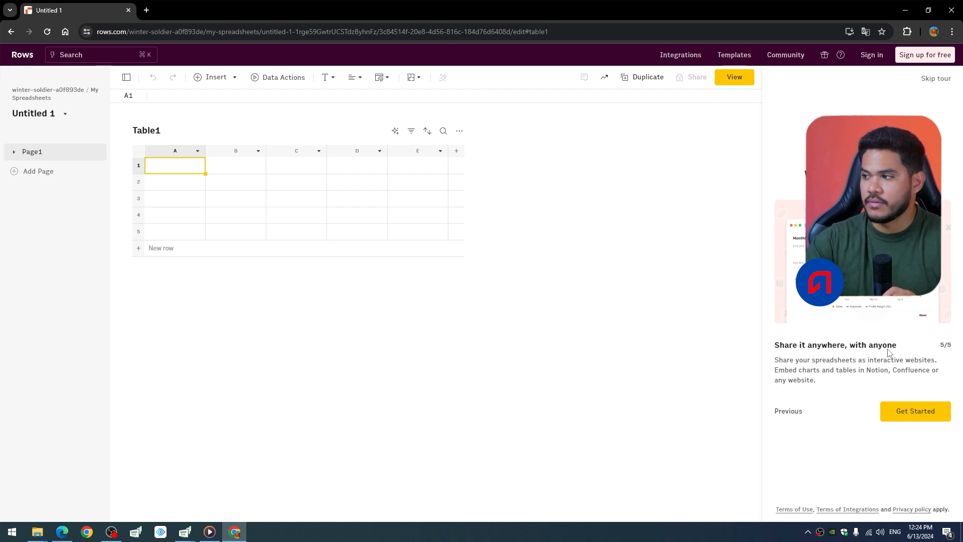
{"action": "left_click", "coordinate": [914, 410]}
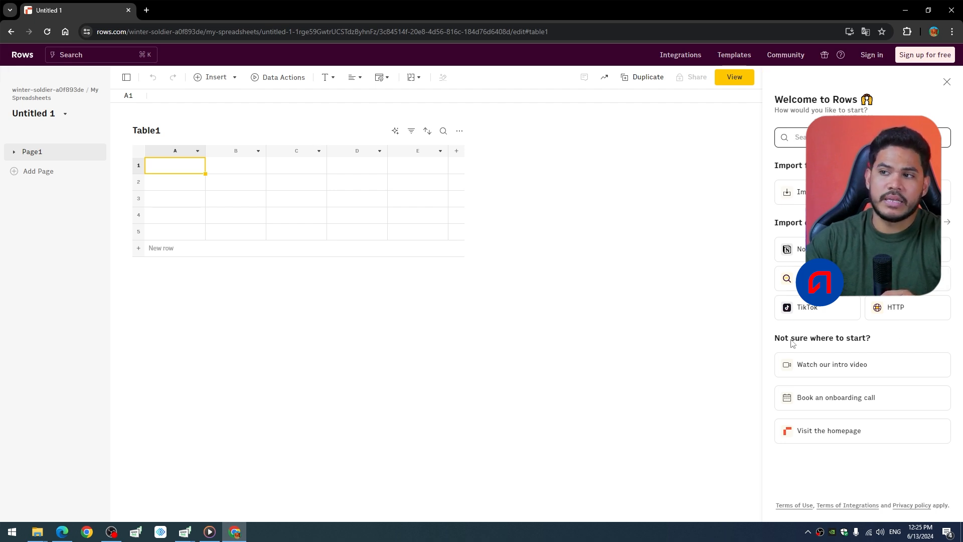
{"action": "mouse_move", "coordinate": [43, 171]}
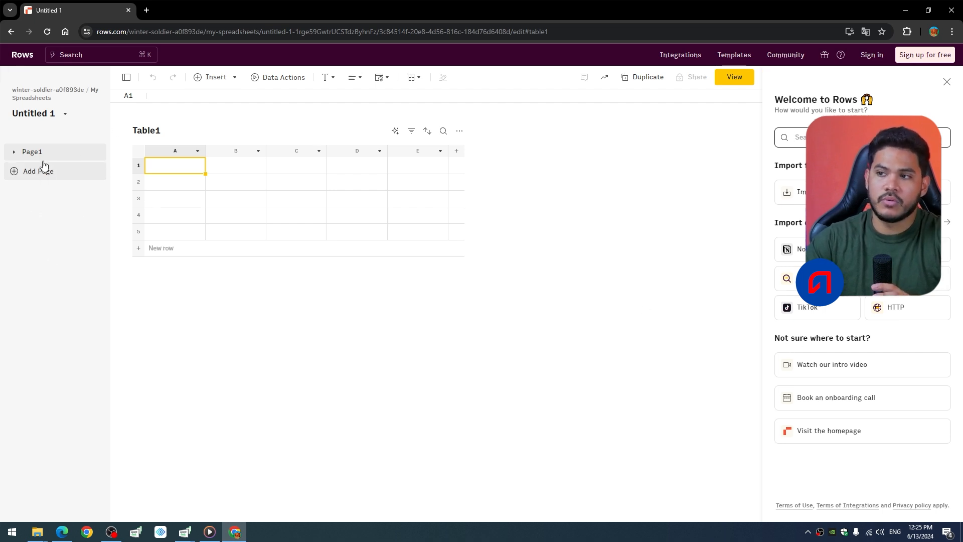
Step: Add Page2, then expand Page1's Table1 to eight rows and columns A–G
{"action": "left_click", "coordinate": [38, 170]}
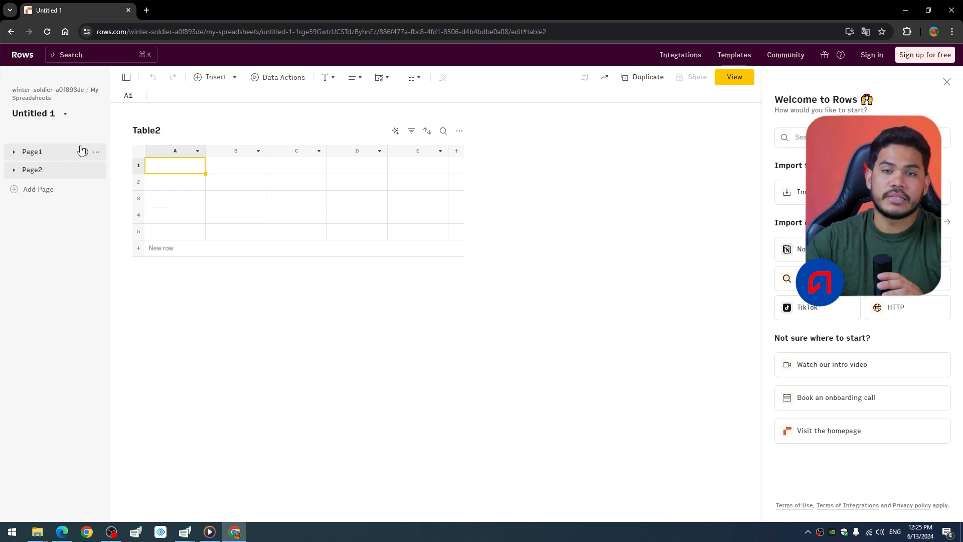
{"action": "left_click", "coordinate": [31, 152]}
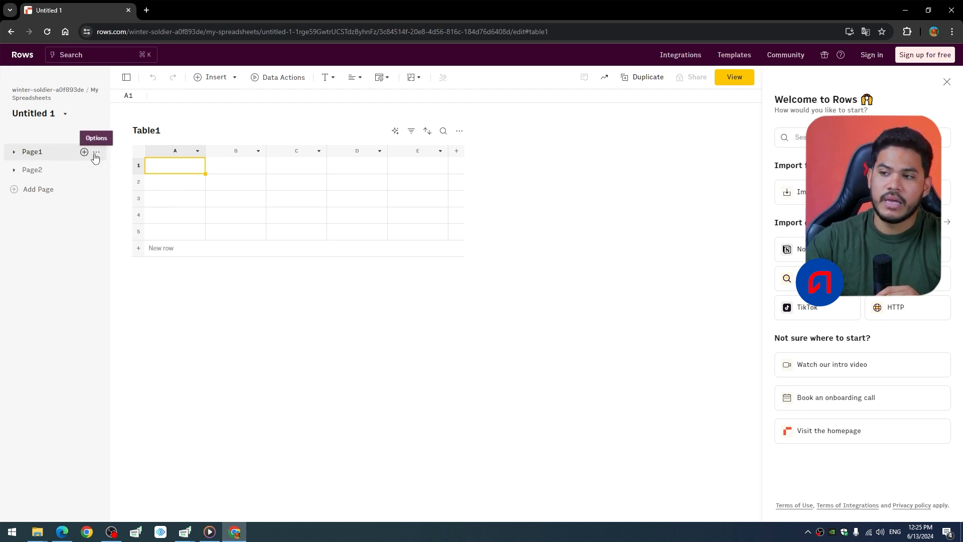
{"action": "left_click", "coordinate": [214, 77]}
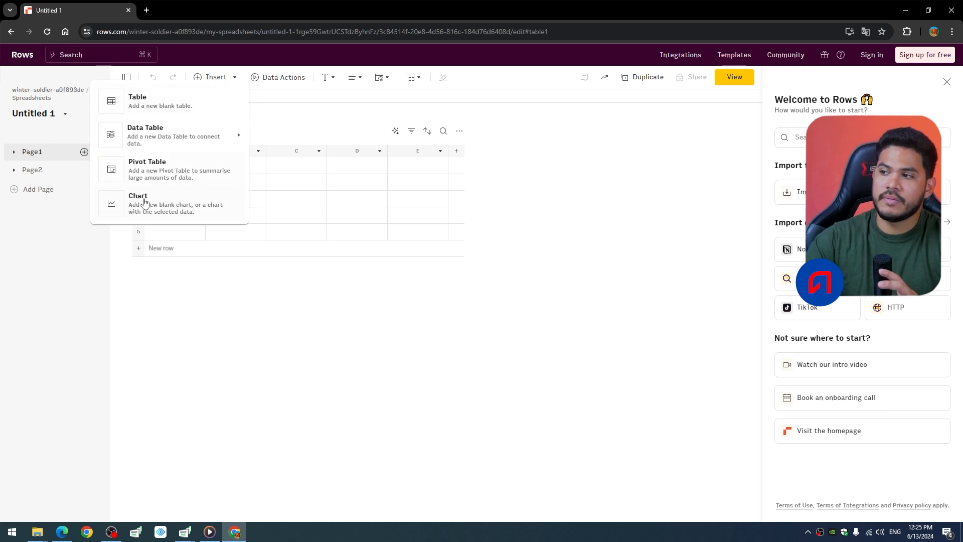
{"action": "left_click", "coordinate": [137, 101]}
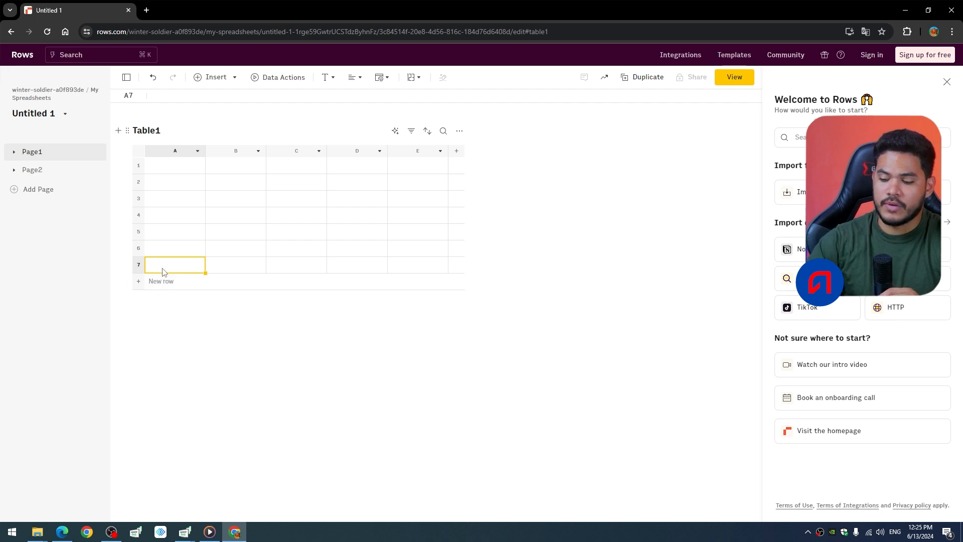
{"action": "left_click", "coordinate": [161, 281]}
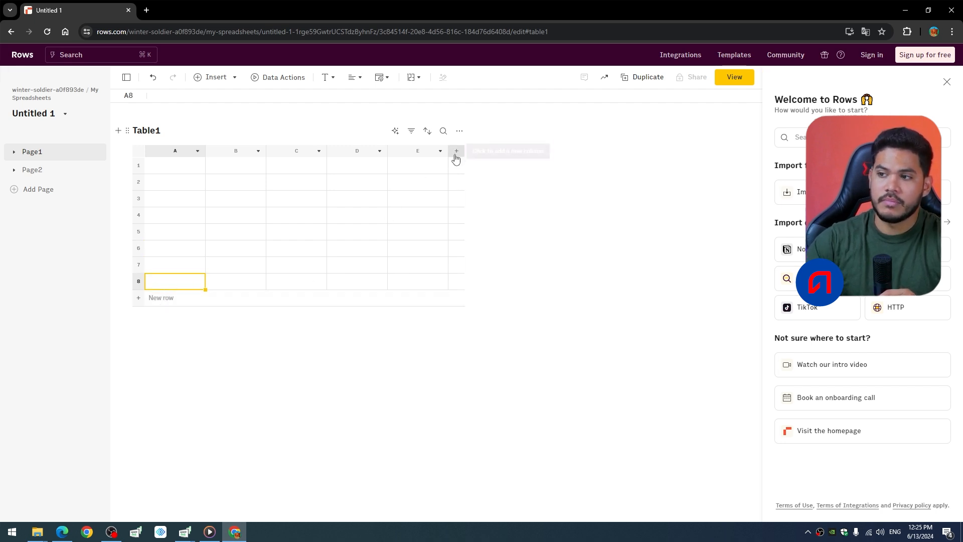
{"action": "left_click", "coordinate": [456, 151]}
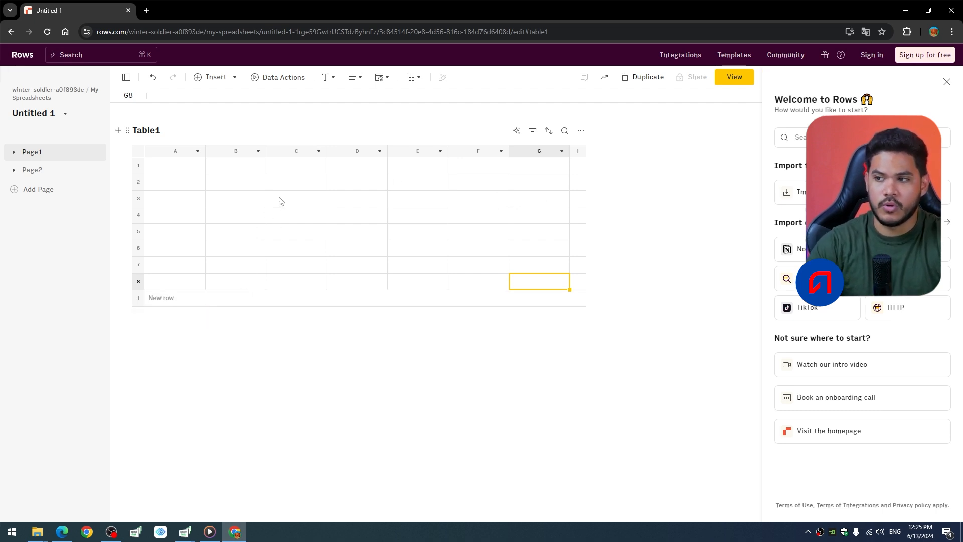
{"action": "mouse_move", "coordinate": [249, 190]}
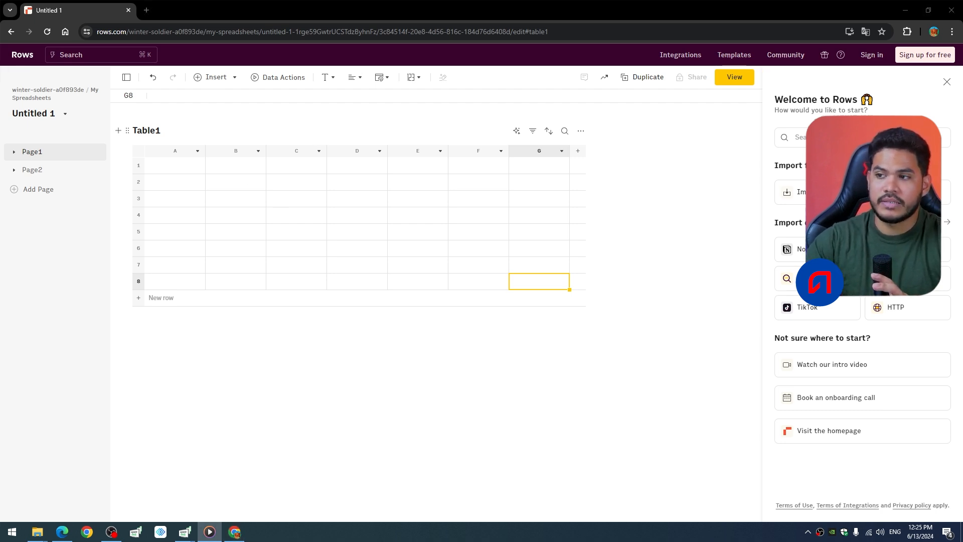
Step: Enter 10 in B2, 50 in B3, and =10+50 in B4 showing 60
{"action": "type", "text": "1"}
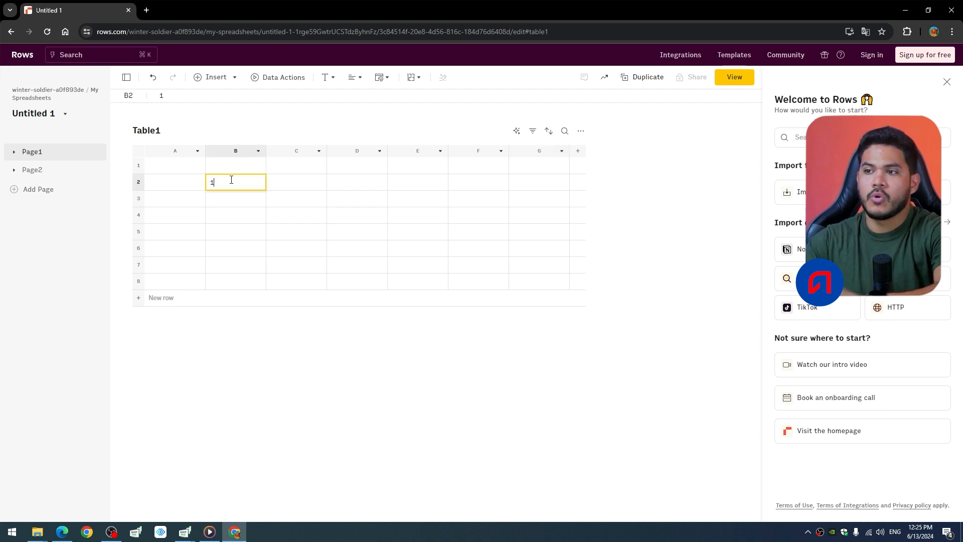
{"action": "type", "text": "50"}
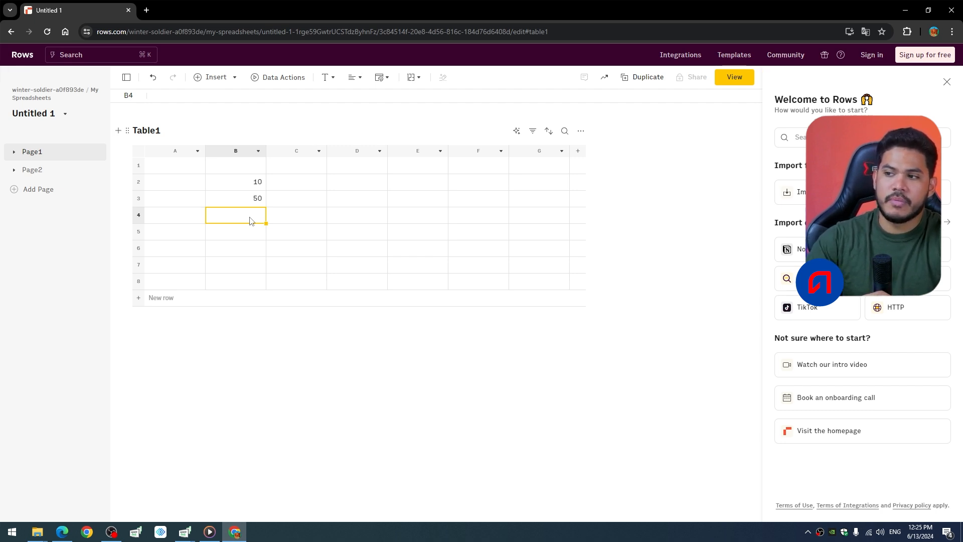
{"action": "double_click", "coordinate": [236, 215]}
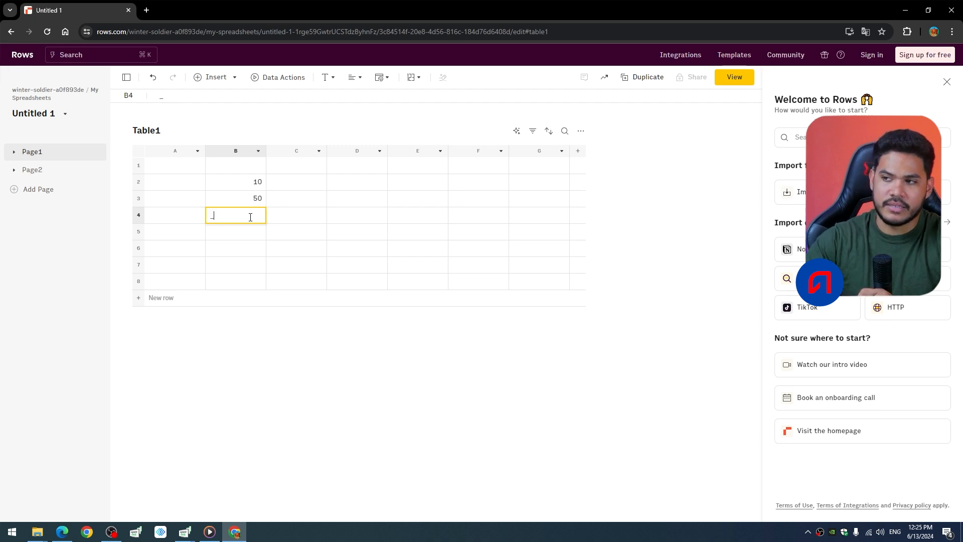
{"action": "type", "text": "="}
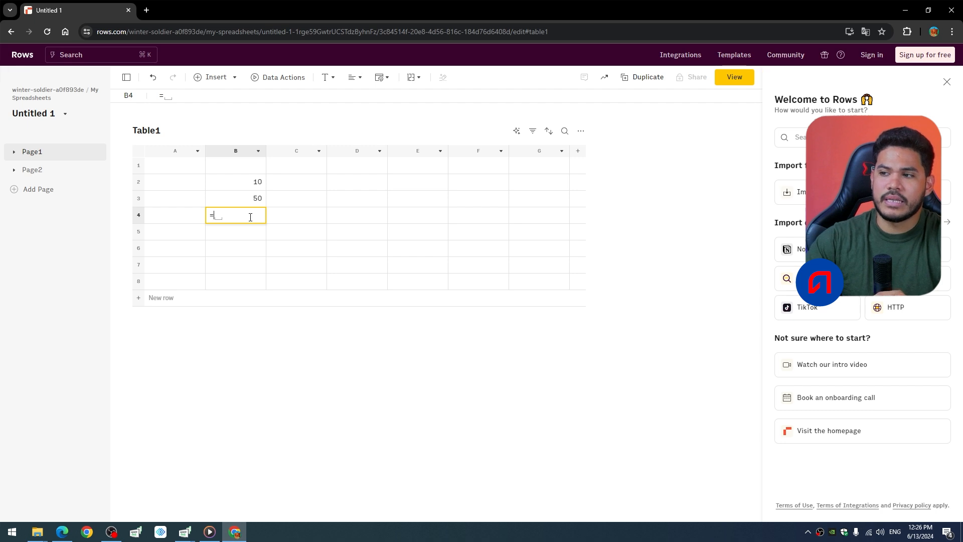
{"action": "type", "text": "10+"}
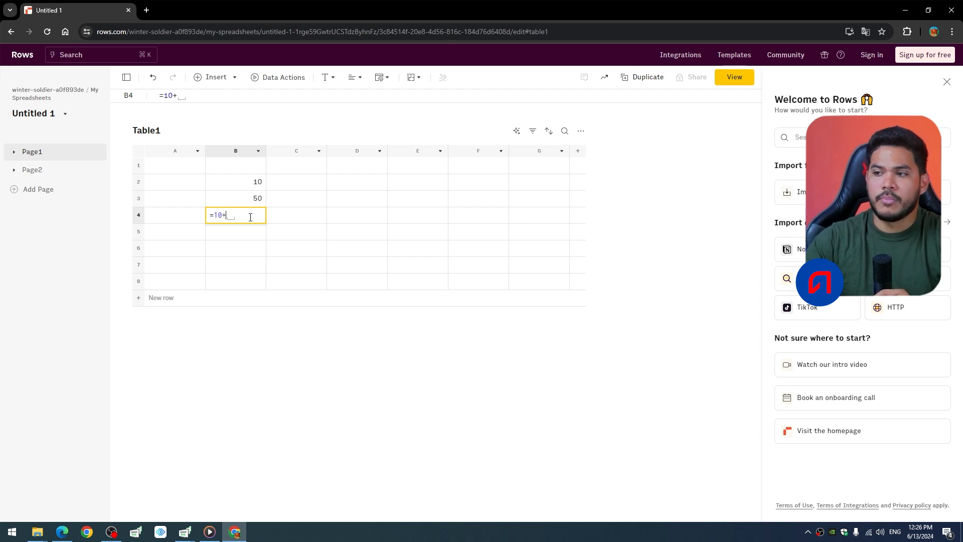
{"action": "type", "text": "50"}
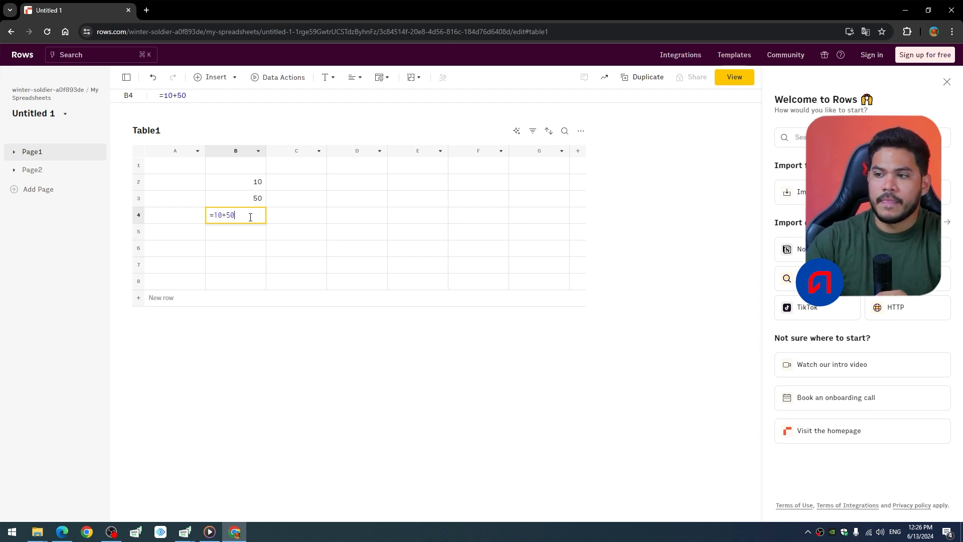
{"action": "key", "text": "Enter"}
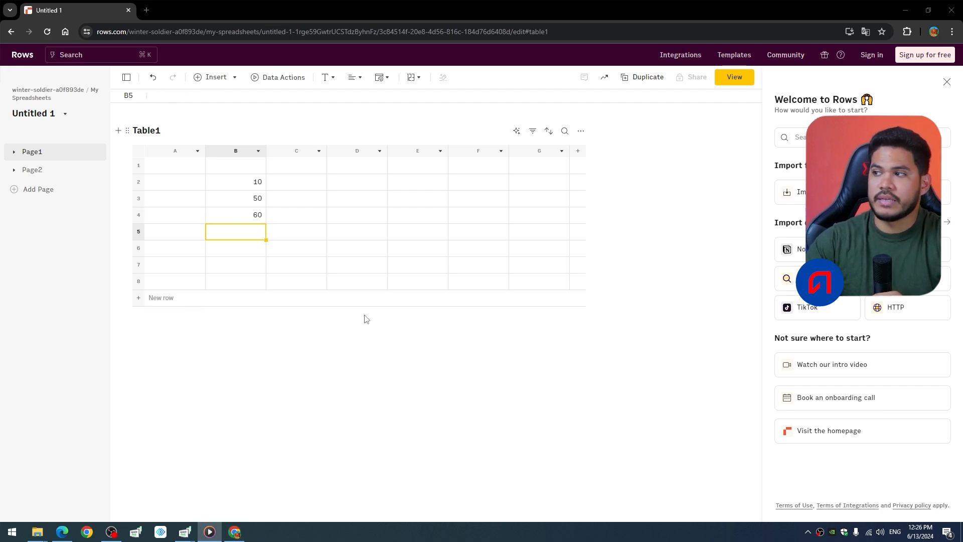
{"action": "left_click", "coordinate": [214, 77]}
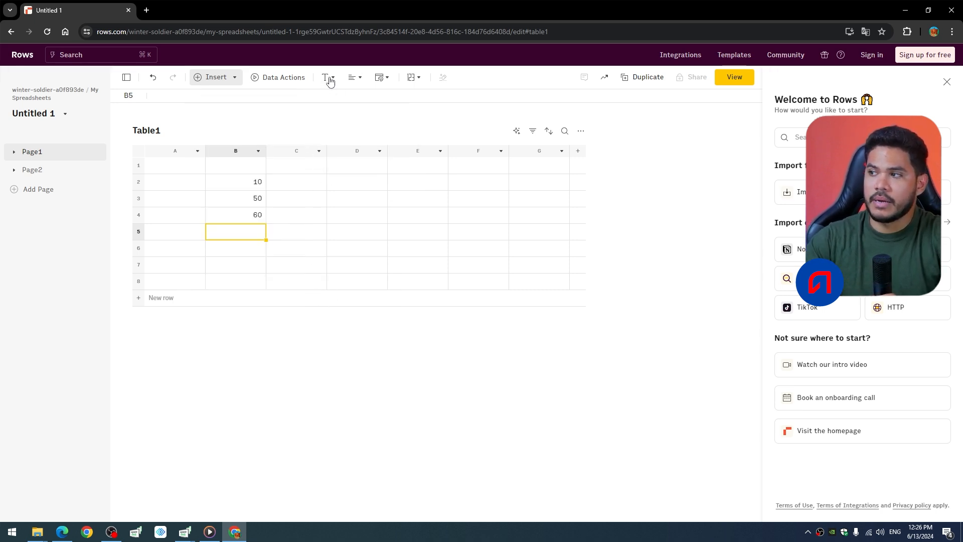
{"action": "left_click", "coordinate": [328, 77]}
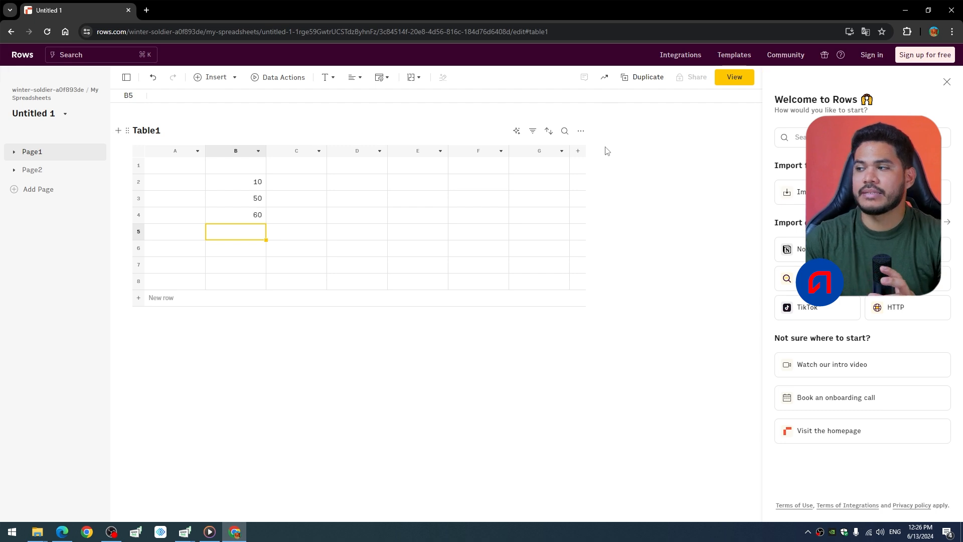
Step: Switch the spreadsheet to view mode using the yellow View button
{"action": "left_click", "coordinate": [734, 76]}
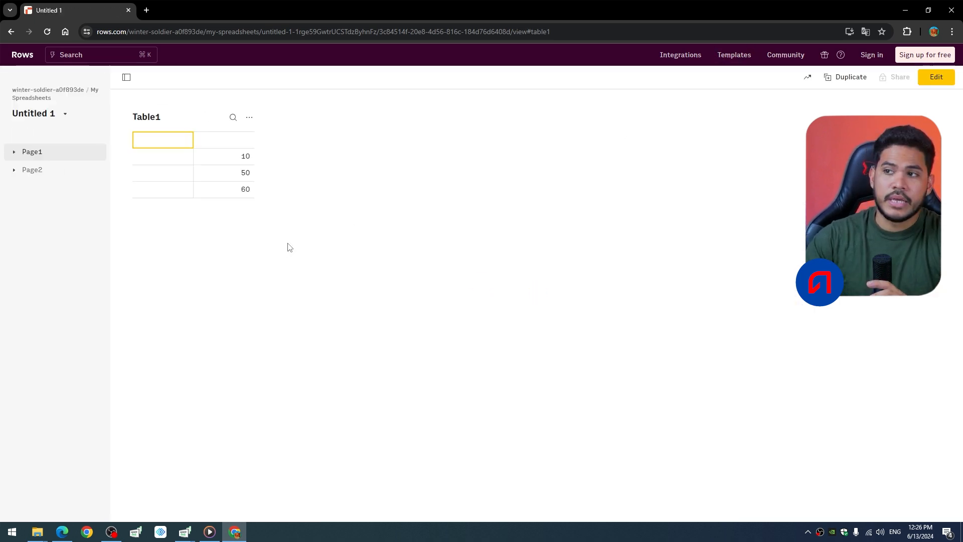